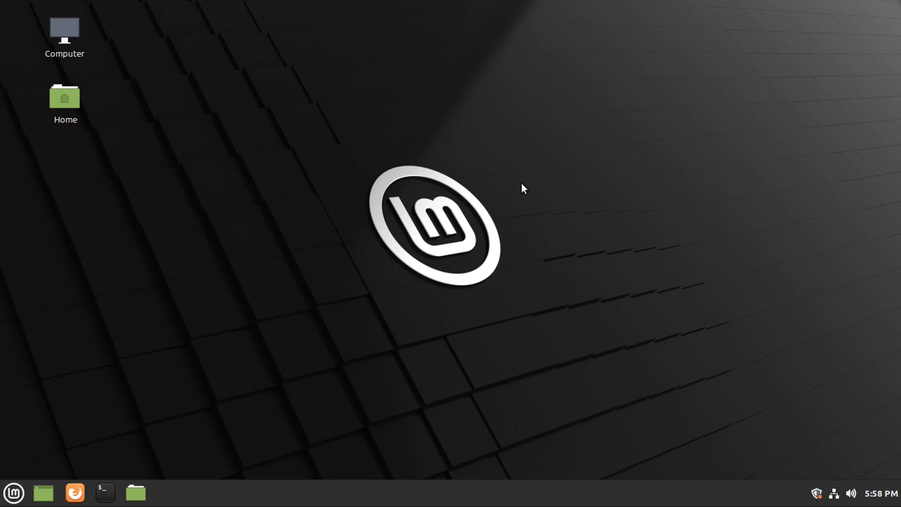
Step: Search the online theme catalogue for 'window' and install the Windows 10 Light Theme
{"action": "left_click", "coordinate": [14, 492]}
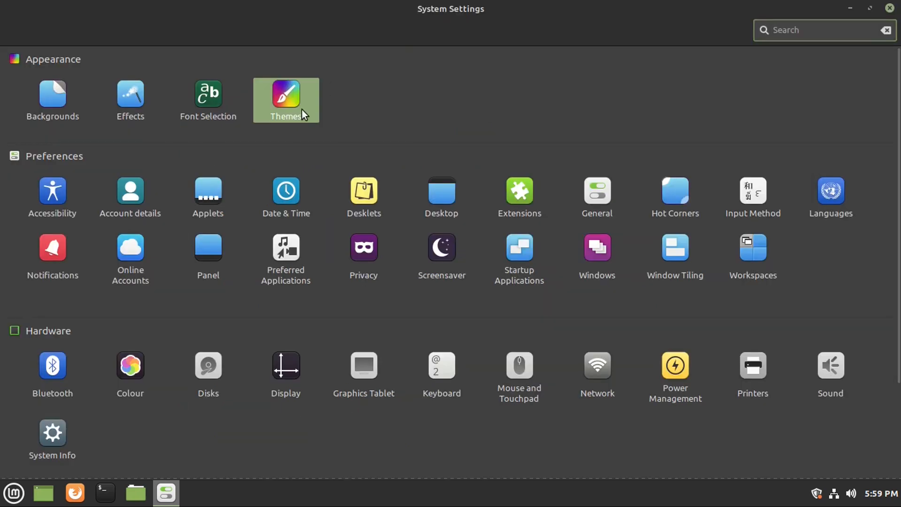
{"action": "left_click", "coordinate": [285, 99]}
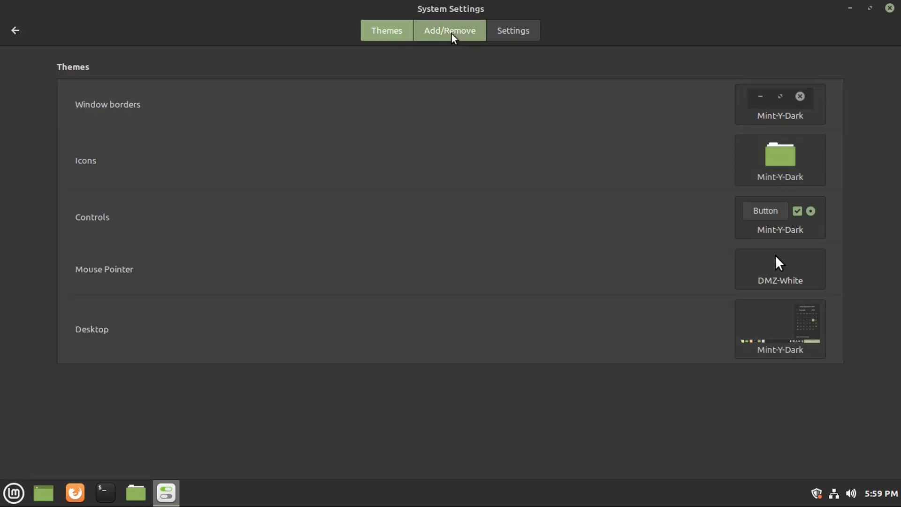
{"action": "left_click", "coordinate": [449, 31]}
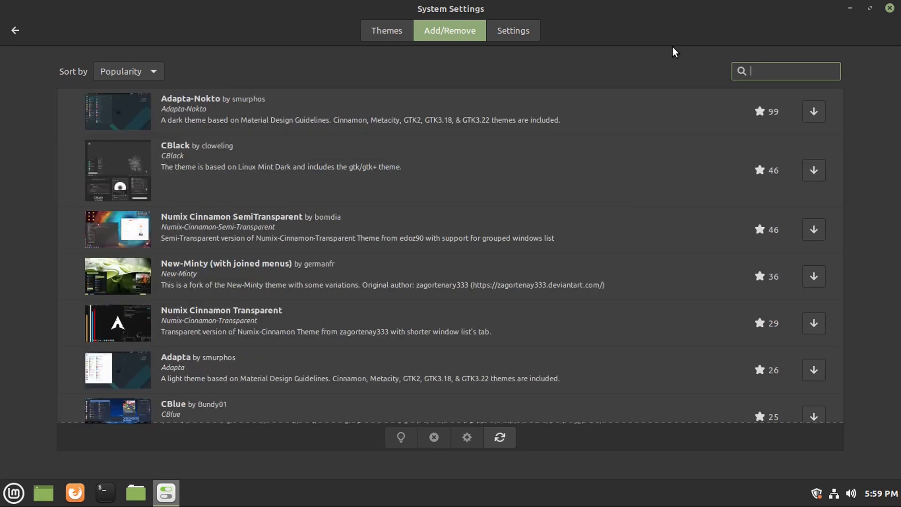
{"action": "type", "text": "window"}
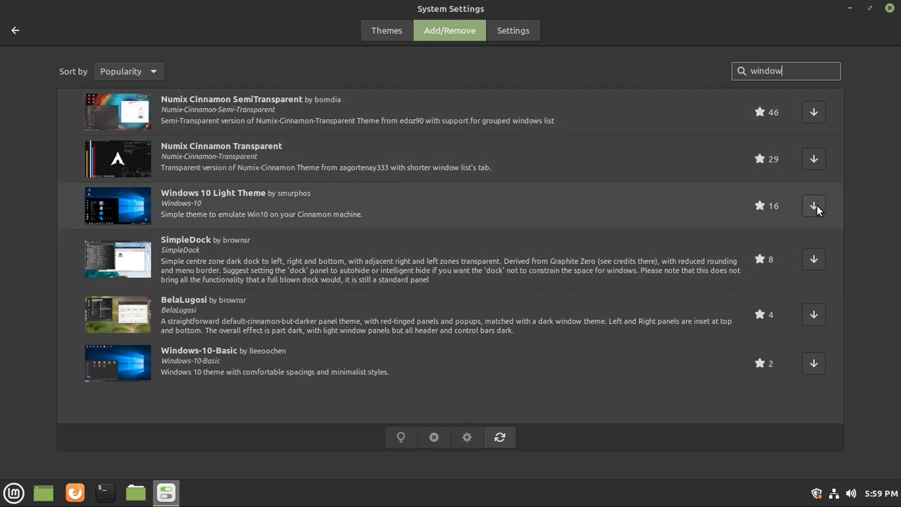
{"action": "left_click", "coordinate": [813, 205]}
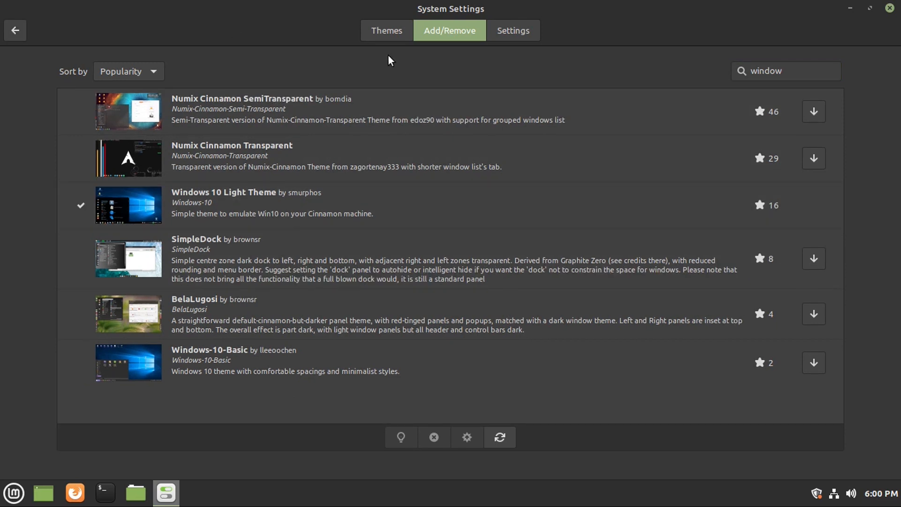
{"action": "left_click", "coordinate": [386, 30]}
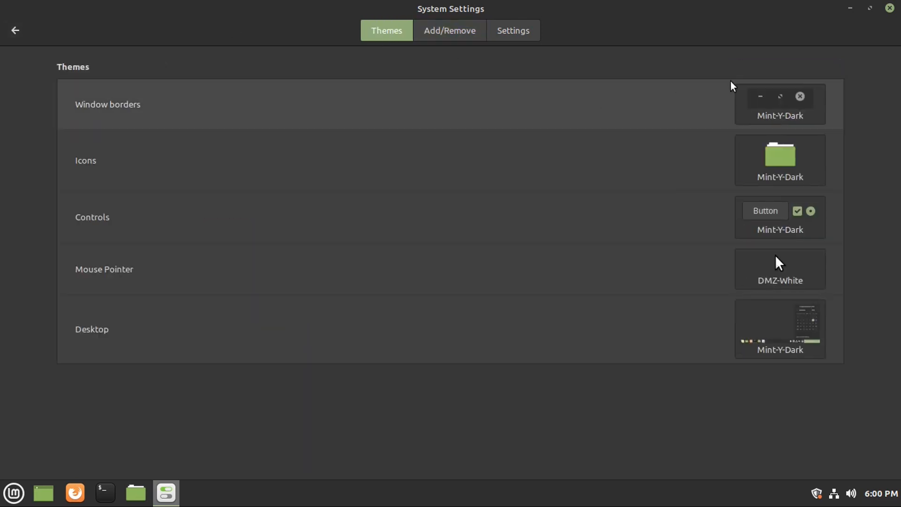
Step: Set the Desktop, Window borders and Controls themes to Windows-10, then close System Settings
{"action": "left_click", "coordinate": [779, 328]}
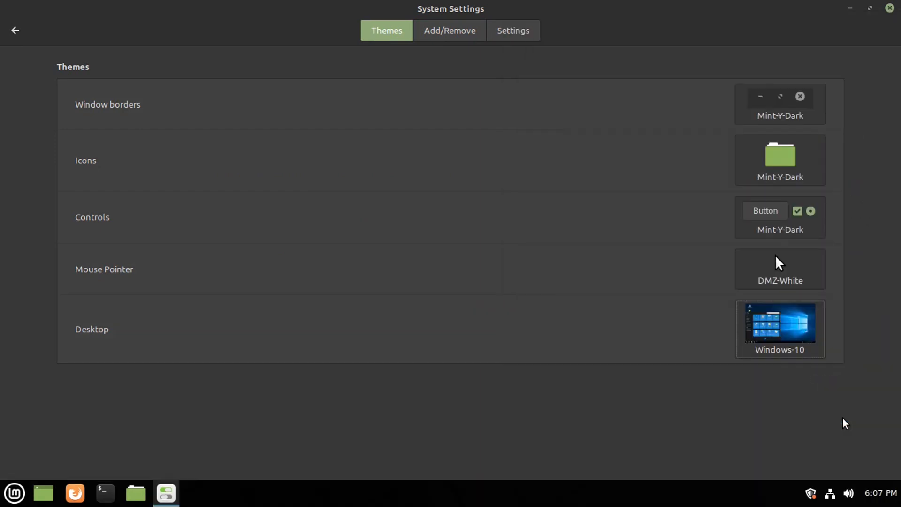
{"action": "mouse_move", "coordinate": [779, 103]}
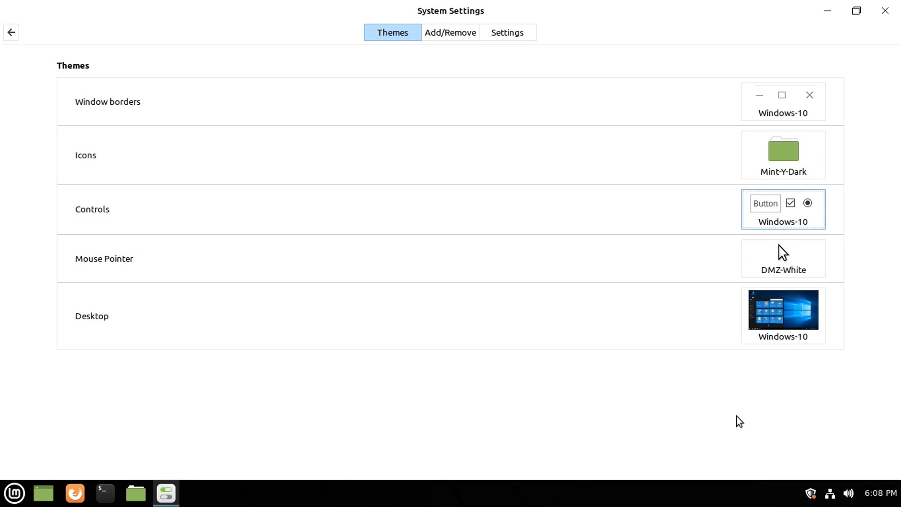
{"action": "mouse_move", "coordinate": [783, 170]}
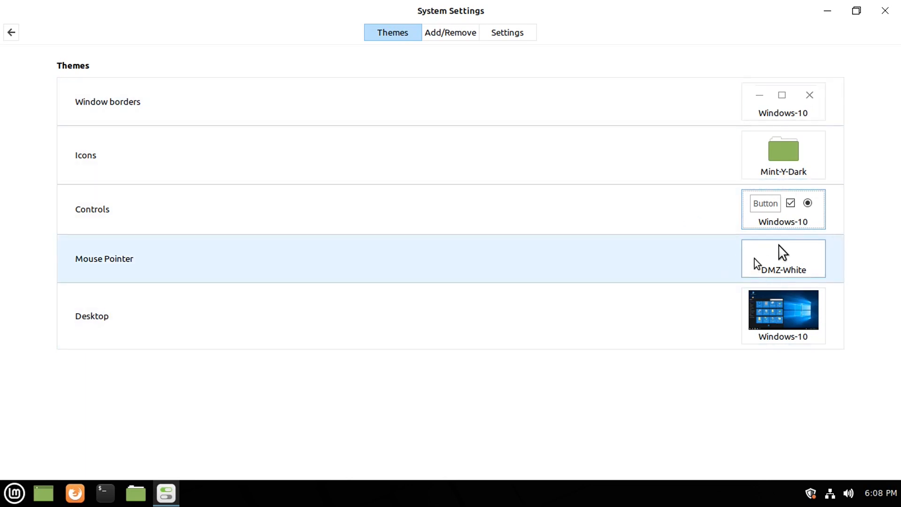
{"action": "left_click", "coordinate": [884, 10]}
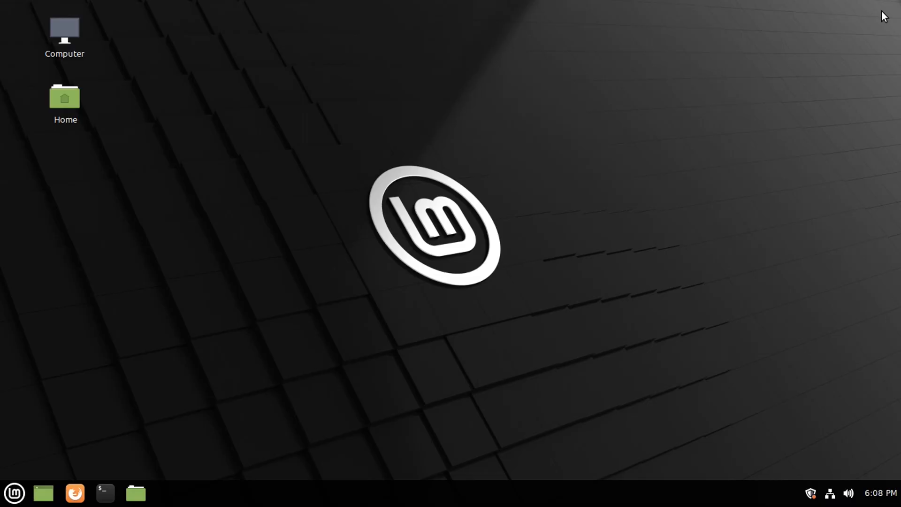
Step: Download the B00merang-Artwork Windows-10 repository as Windows-10-master.zip
{"action": "left_click", "coordinate": [74, 494]}
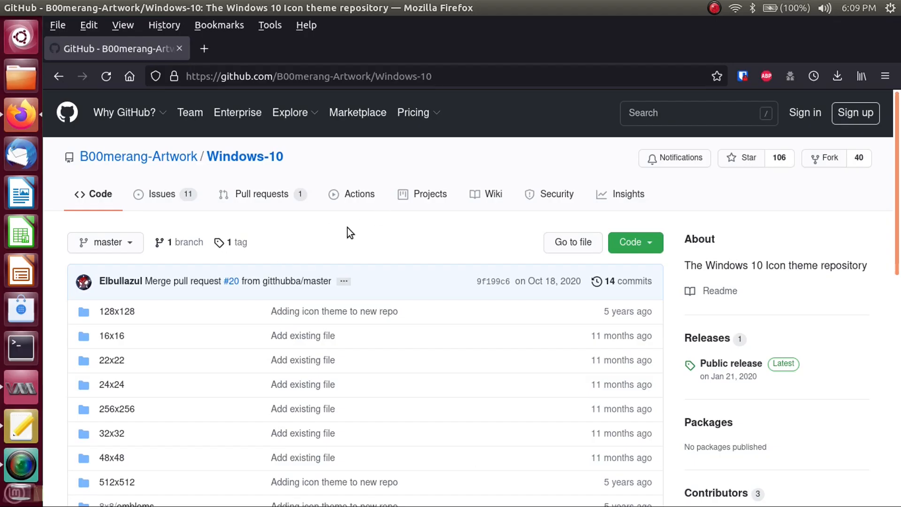
{"action": "left_click", "coordinate": [634, 242]}
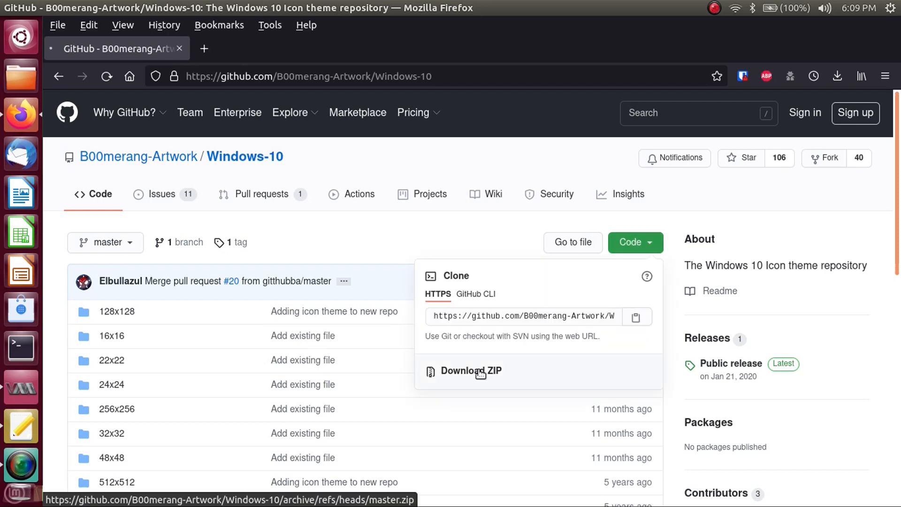
{"action": "left_click", "coordinate": [471, 370]}
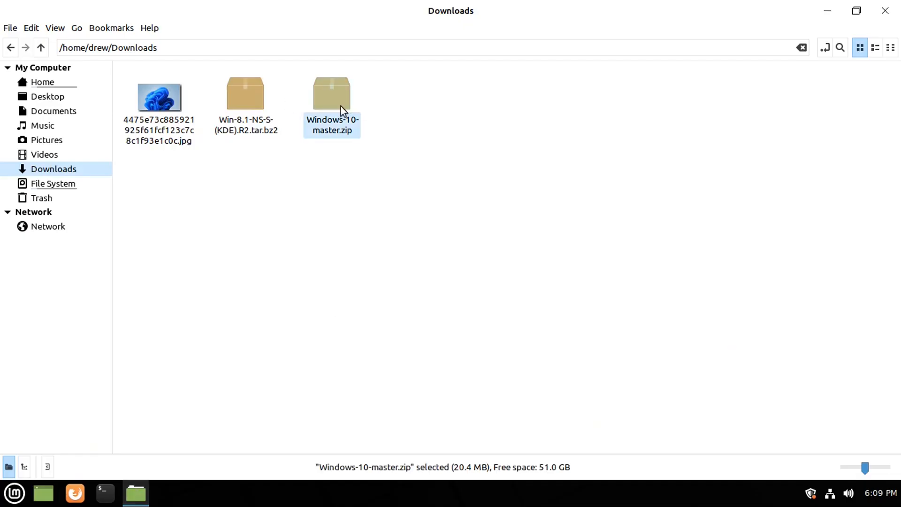
{"action": "mouse_move", "coordinate": [351, 103]}
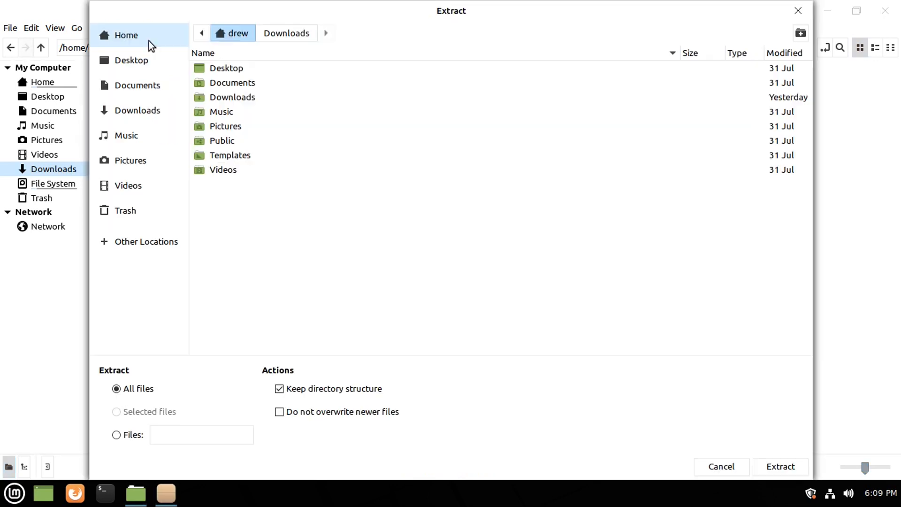
Step: Extract Windows-10-master.zip into the hidden ~/.icons folder and close Archive Manager
{"action": "right_click", "coordinate": [356, 258]}
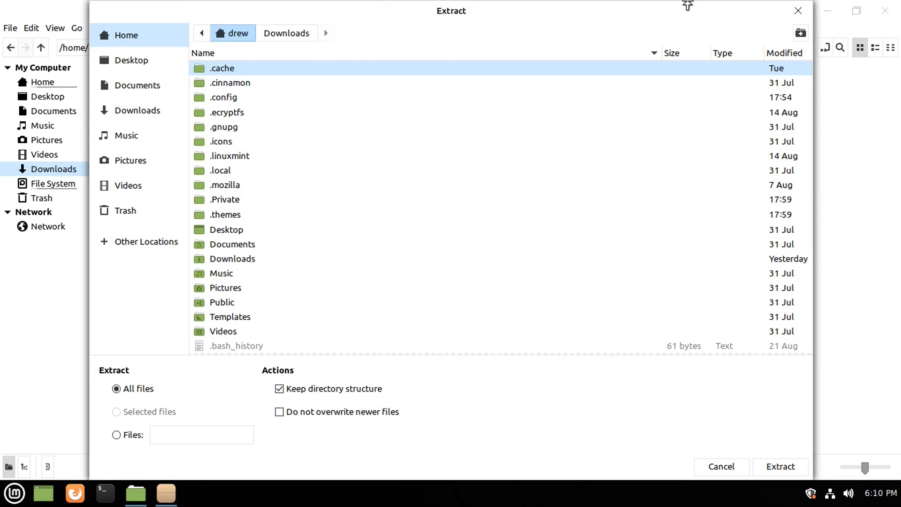
{"action": "left_click", "coordinate": [221, 141]}
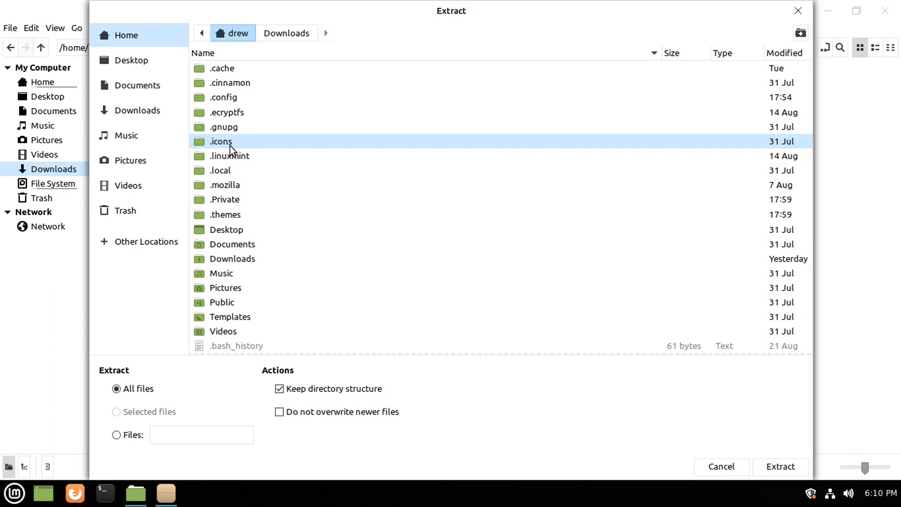
{"action": "mouse_move", "coordinate": [232, 153]}
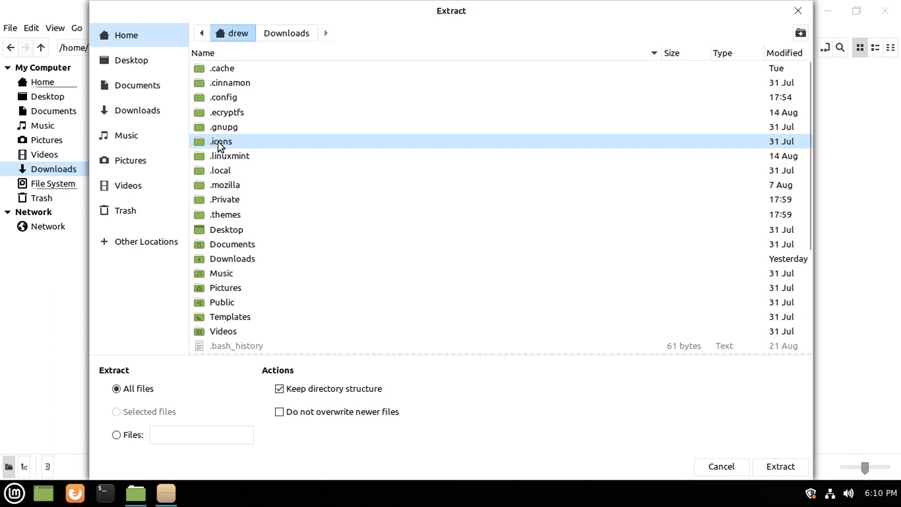
{"action": "double_click", "coordinate": [220, 141]}
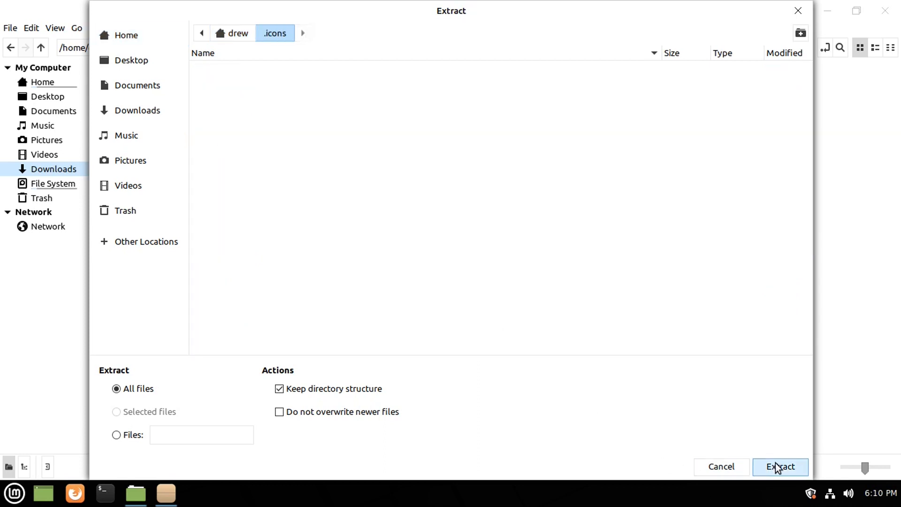
{"action": "left_click", "coordinate": [779, 466]}
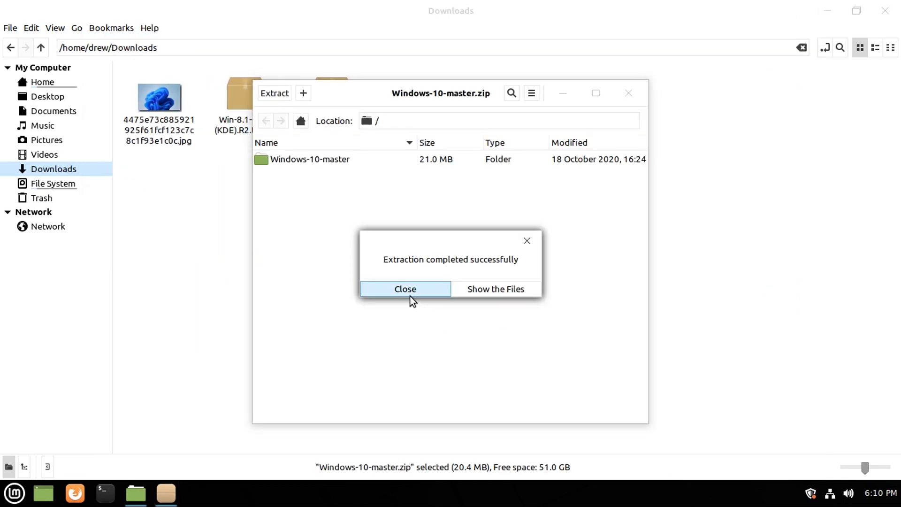
{"action": "left_click", "coordinate": [405, 288]}
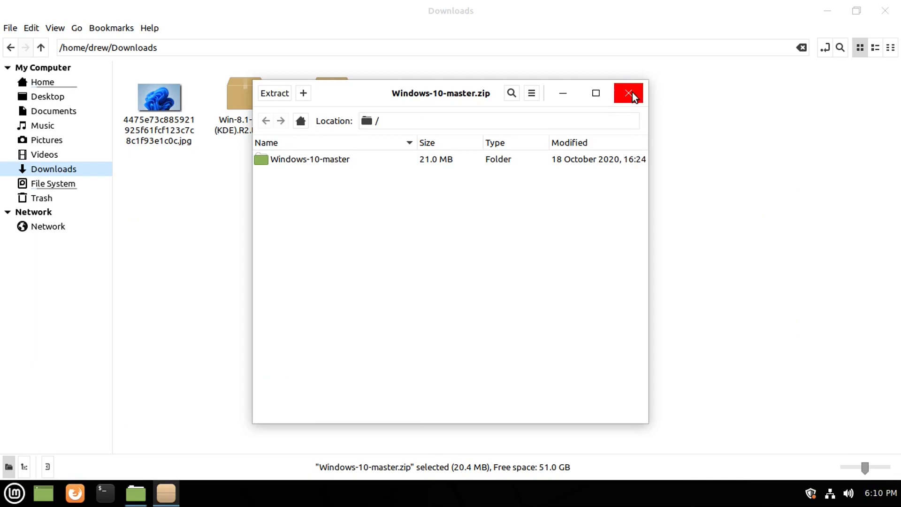
{"action": "left_click", "coordinate": [14, 493]}
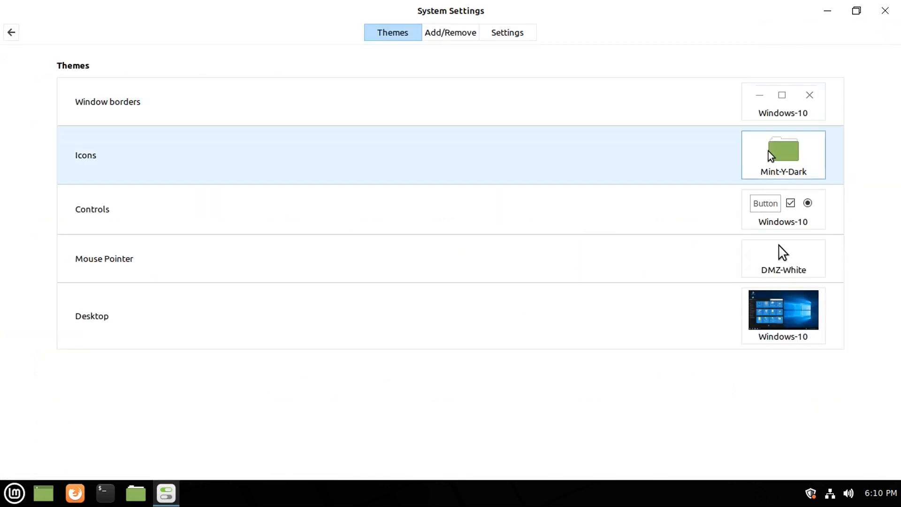
Step: Choose Windows-10-master as the icon theme in the Themes settings
{"action": "left_click", "coordinate": [782, 154]}
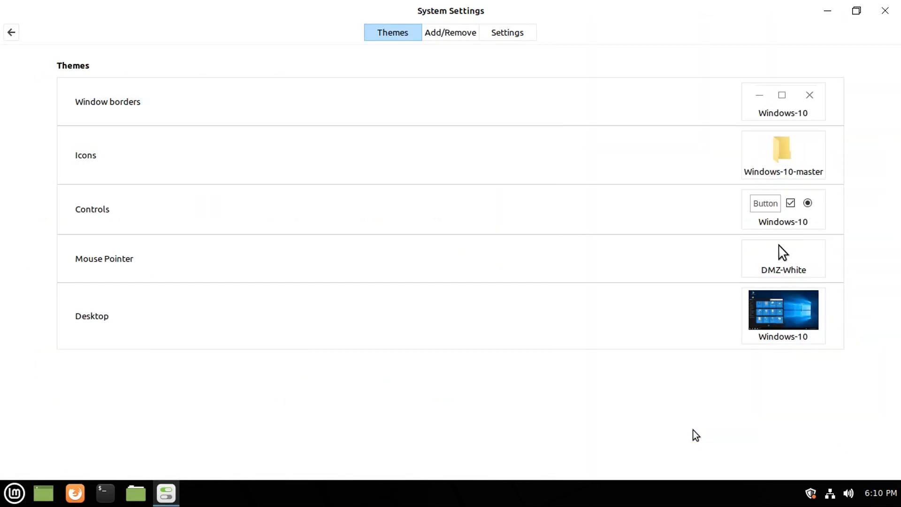
{"action": "left_click", "coordinate": [13, 493]}
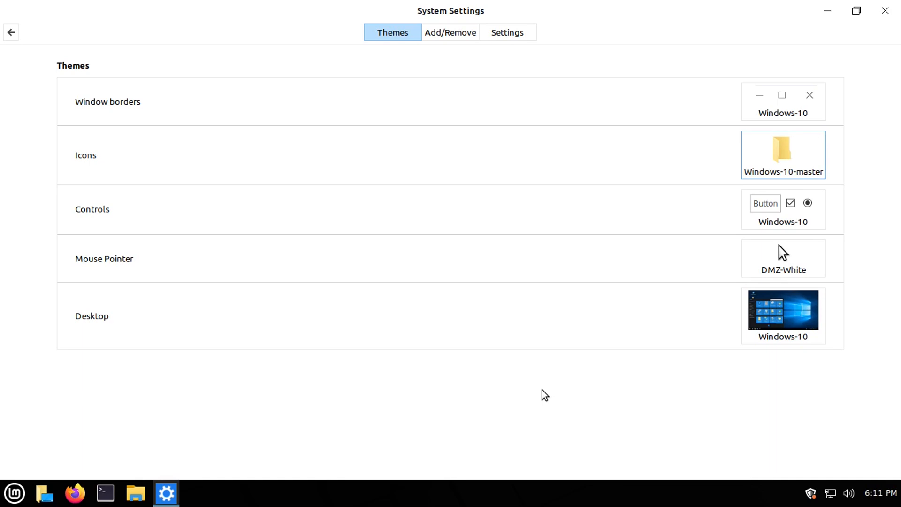
{"action": "left_click", "coordinate": [92, 316]}
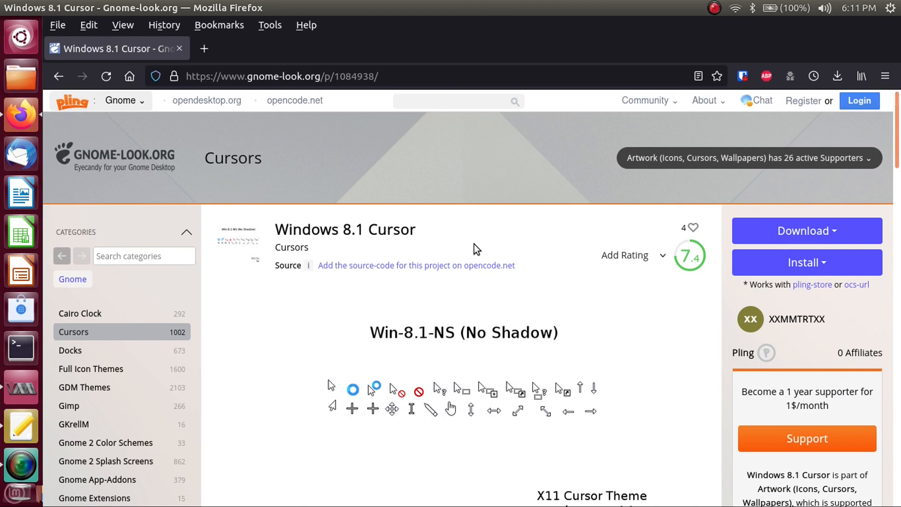
Step: Save the Win-8.1-NS-S-(KDE).R2.tar.bz2 cursor package from the page's Files tab
{"action": "scroll", "scroll_direction": "down", "scroll_amount": 3}
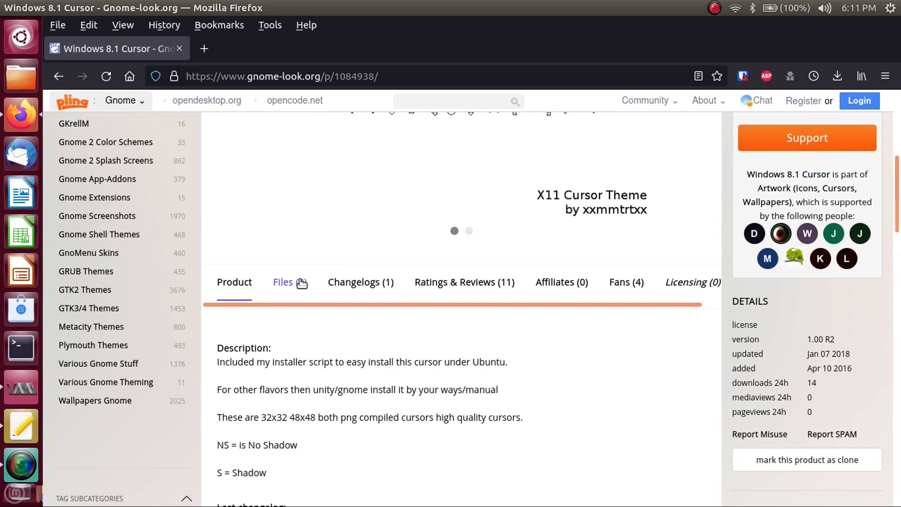
{"action": "left_click", "coordinate": [282, 282]}
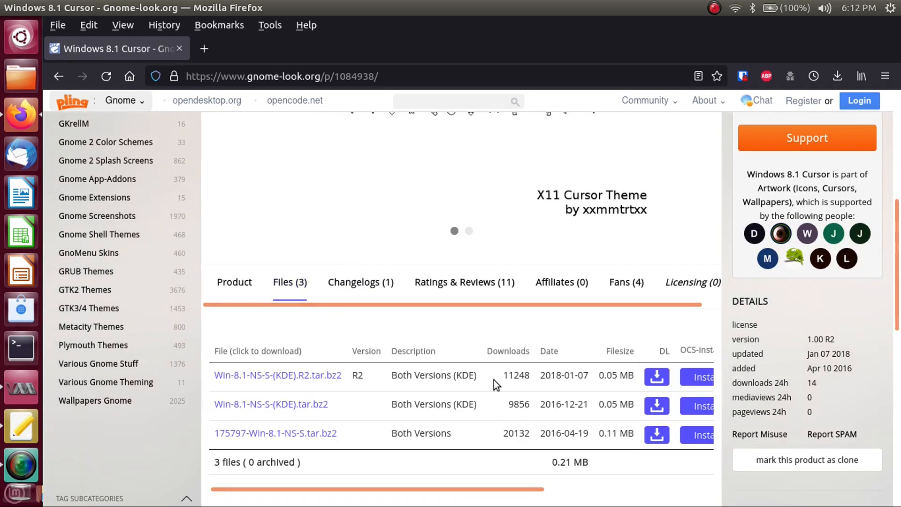
{"action": "scroll", "scroll_direction": "down", "scroll_amount": 3}
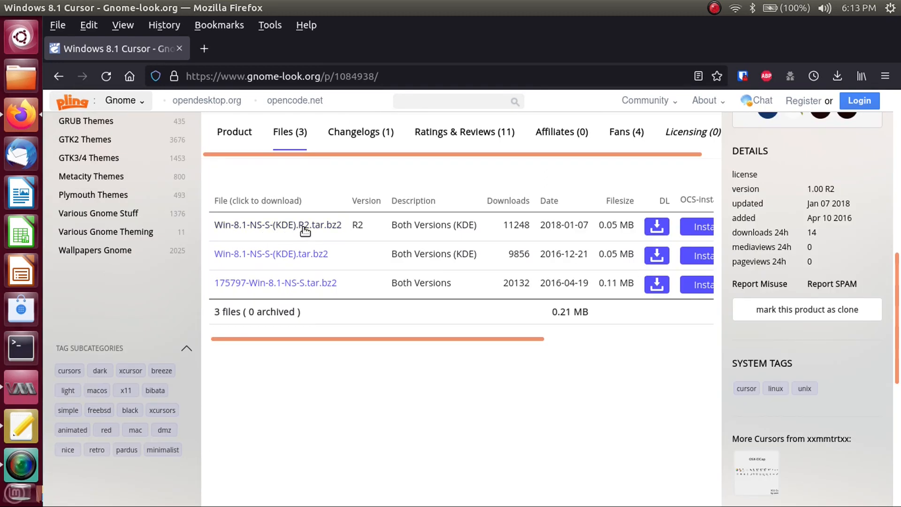
{"action": "mouse_move", "coordinate": [322, 225]}
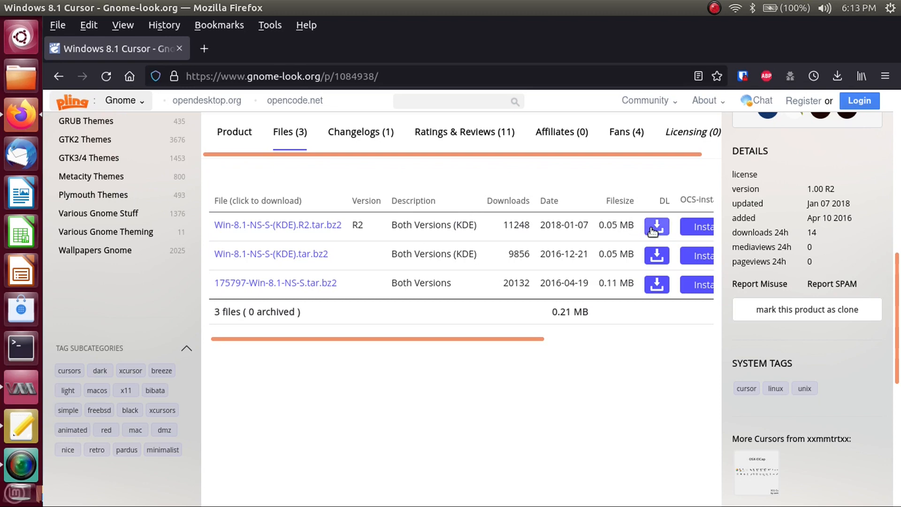
{"action": "left_click", "coordinate": [656, 226]}
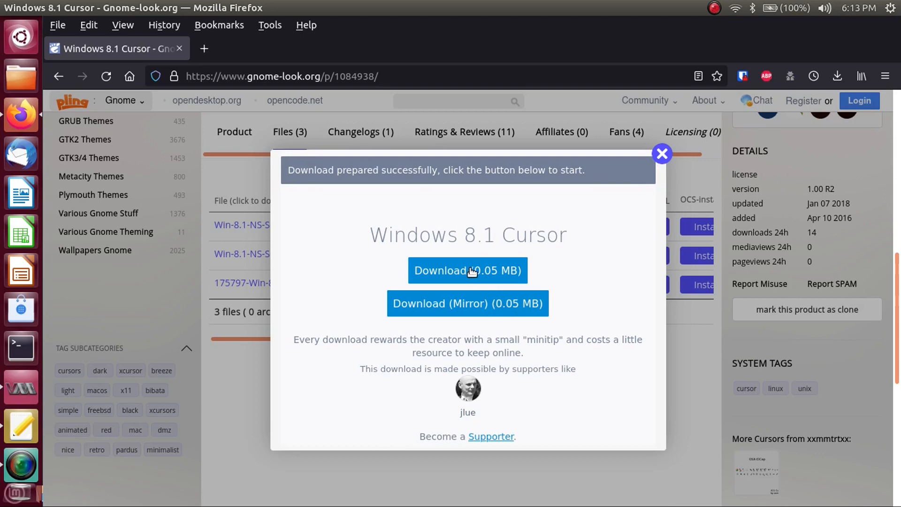
{"action": "left_click", "coordinate": [467, 270]}
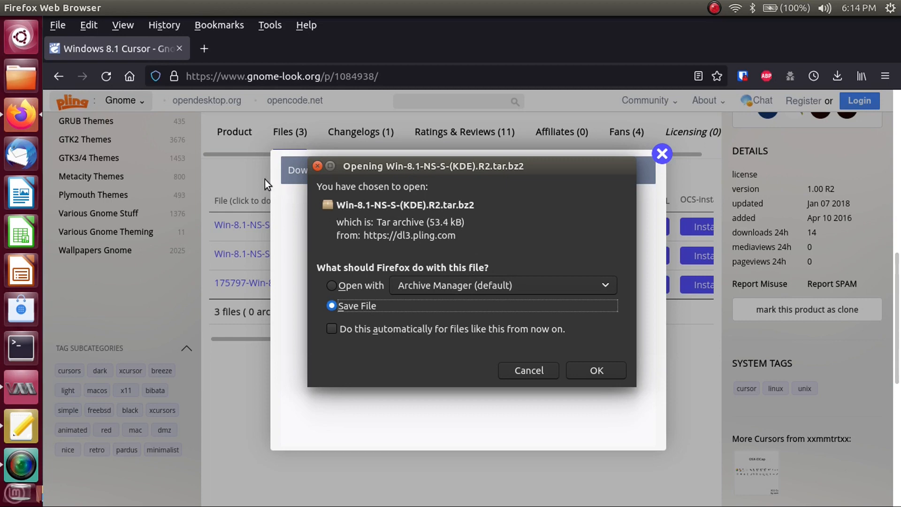
{"action": "mouse_move", "coordinate": [354, 257]}
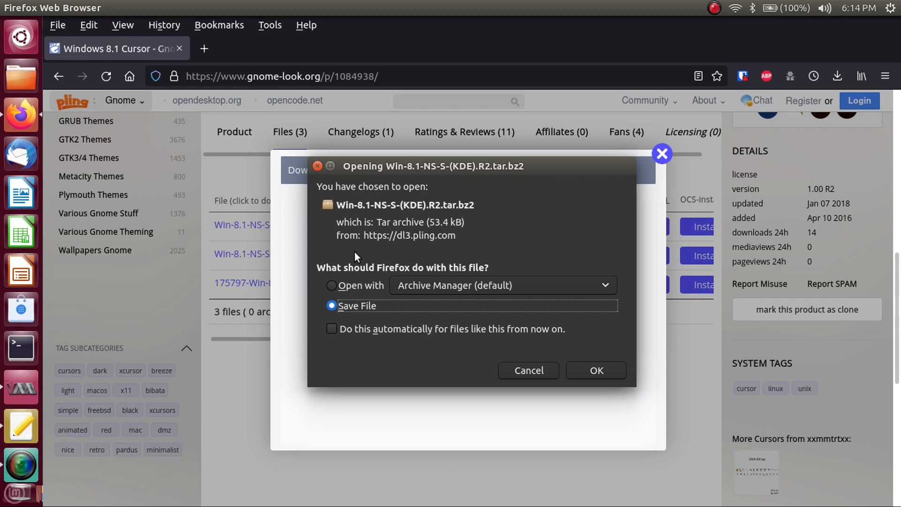
{"action": "mouse_move", "coordinate": [448, 222]}
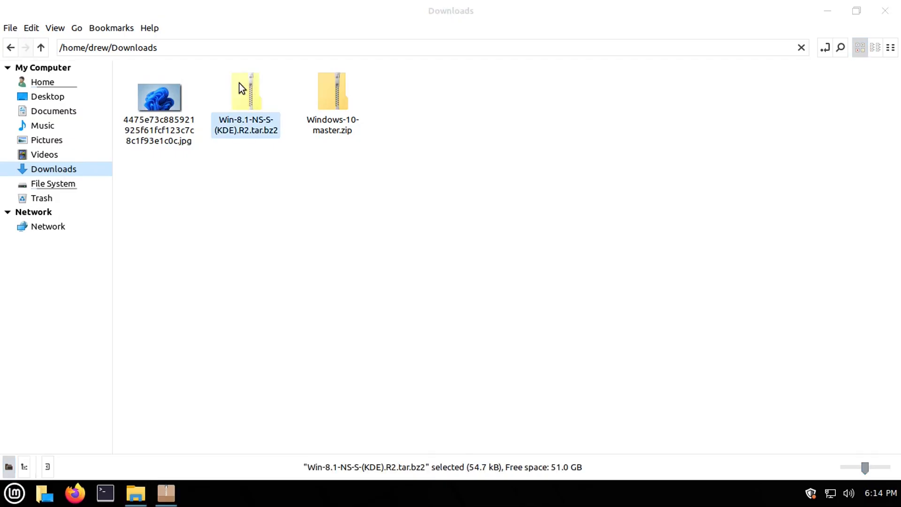
Step: Open the cursor archive and browse into Win-8.1-NS-S-(KDE) to the Win-8.1-NS folder
{"action": "double_click", "coordinate": [246, 92]}
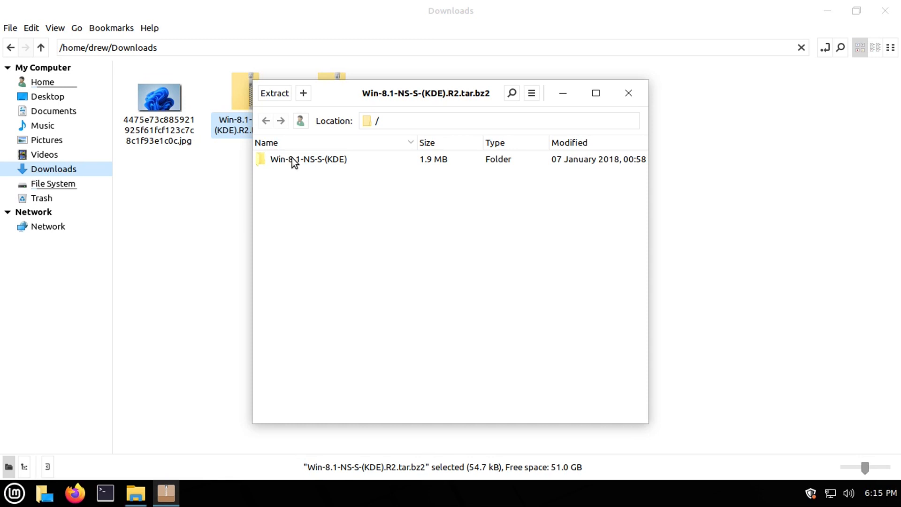
{"action": "double_click", "coordinate": [308, 159]}
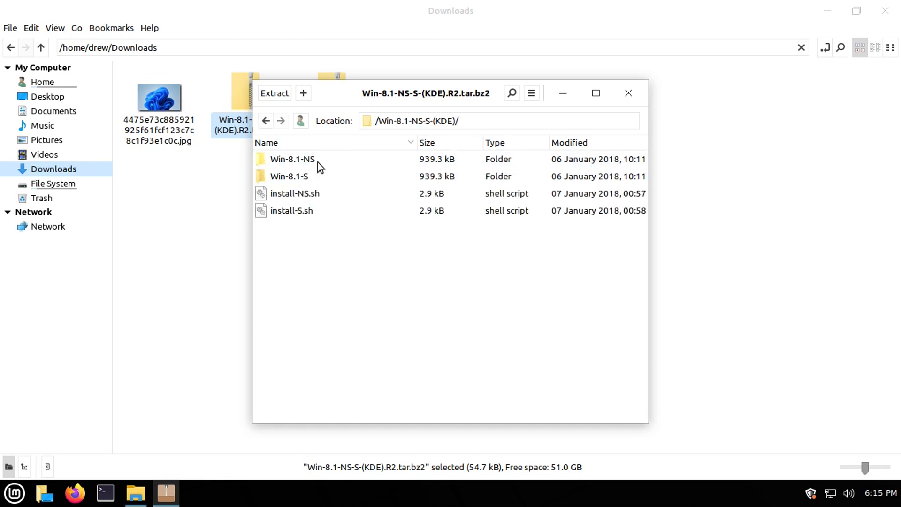
{"action": "mouse_move", "coordinate": [319, 149]}
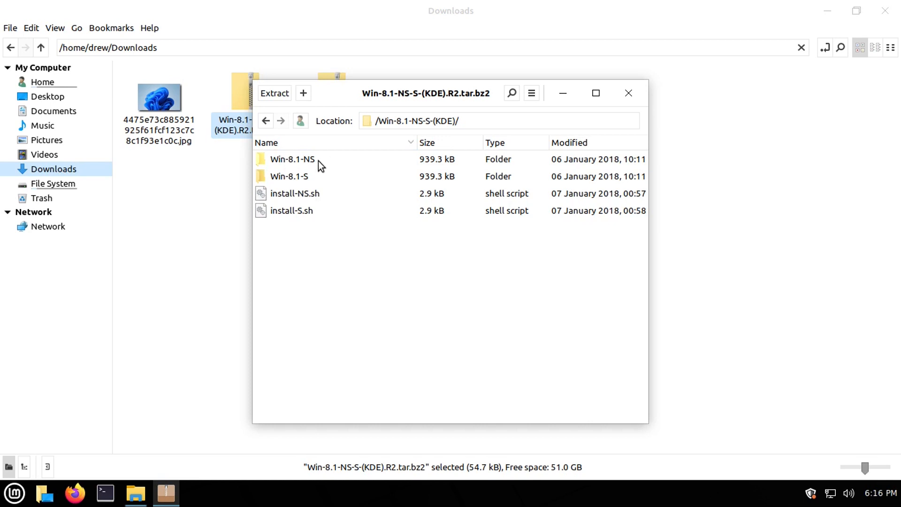
{"action": "mouse_move", "coordinate": [299, 182]}
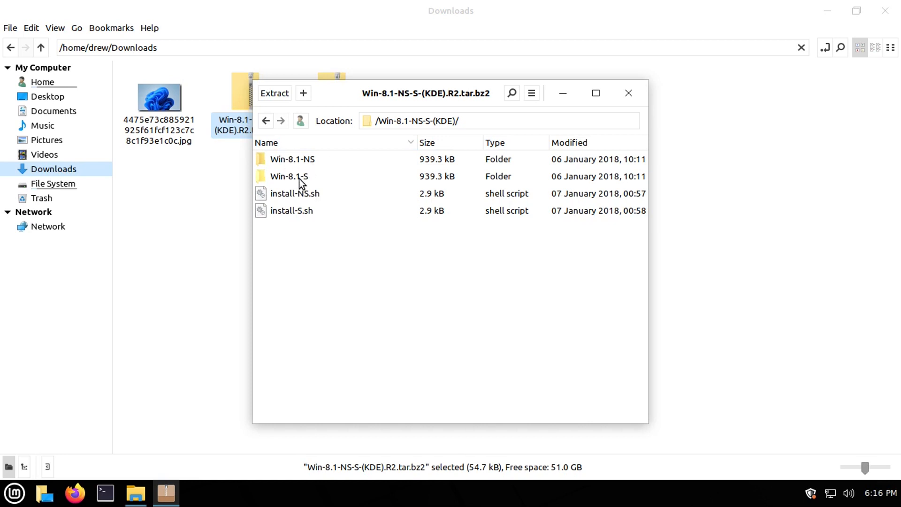
{"action": "mouse_move", "coordinate": [308, 183]}
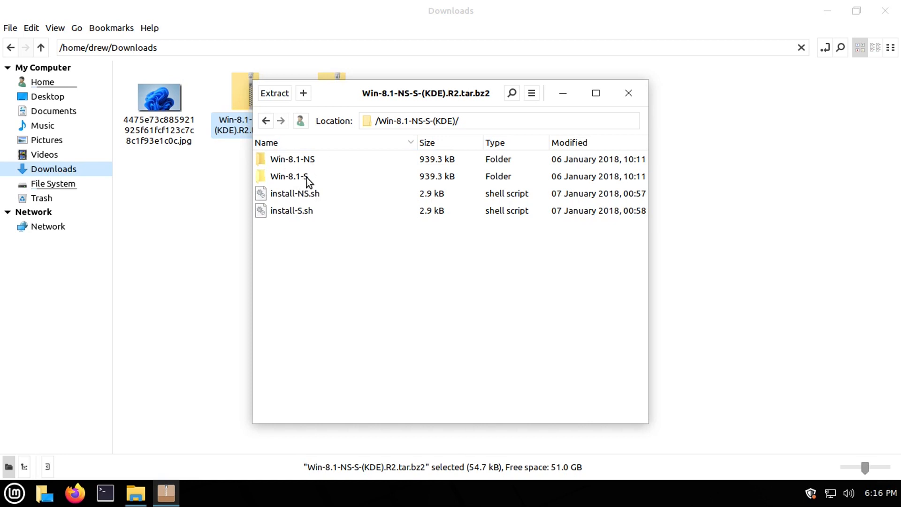
{"action": "mouse_move", "coordinate": [309, 163]}
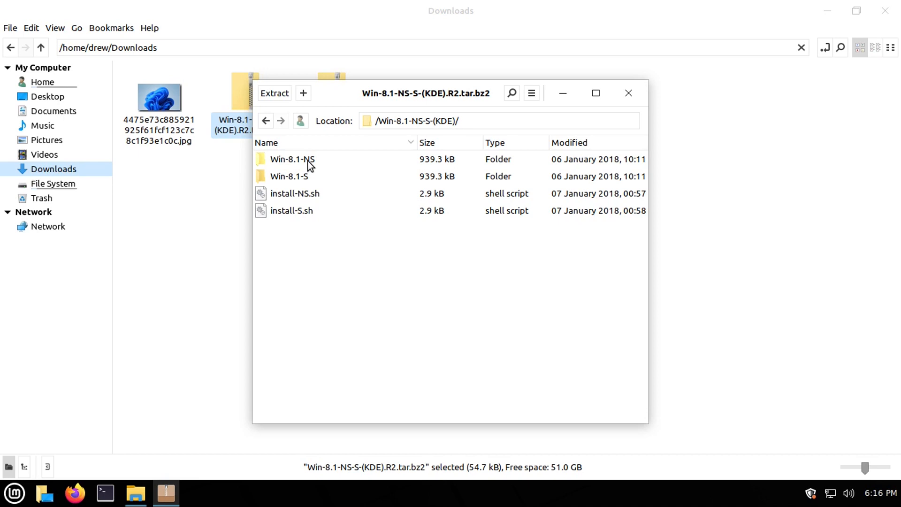
{"action": "left_click", "coordinate": [292, 159]}
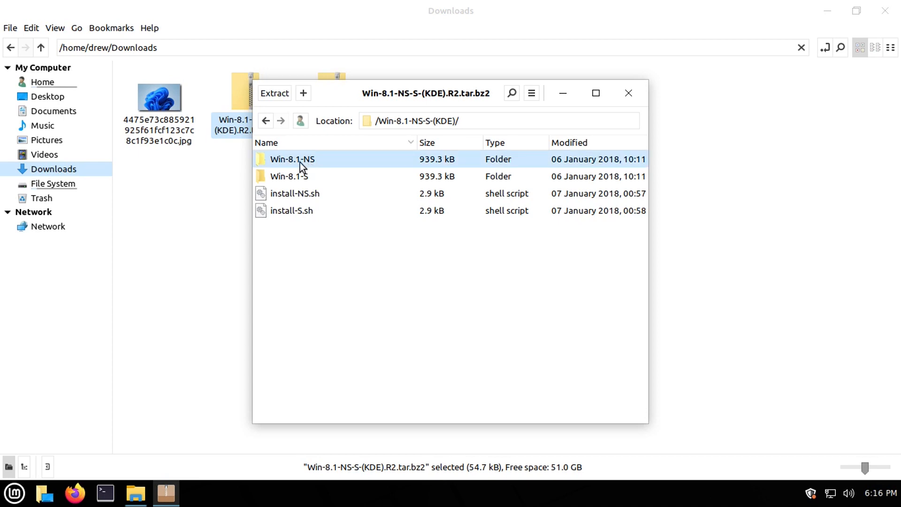
{"action": "left_click", "coordinate": [274, 93]}
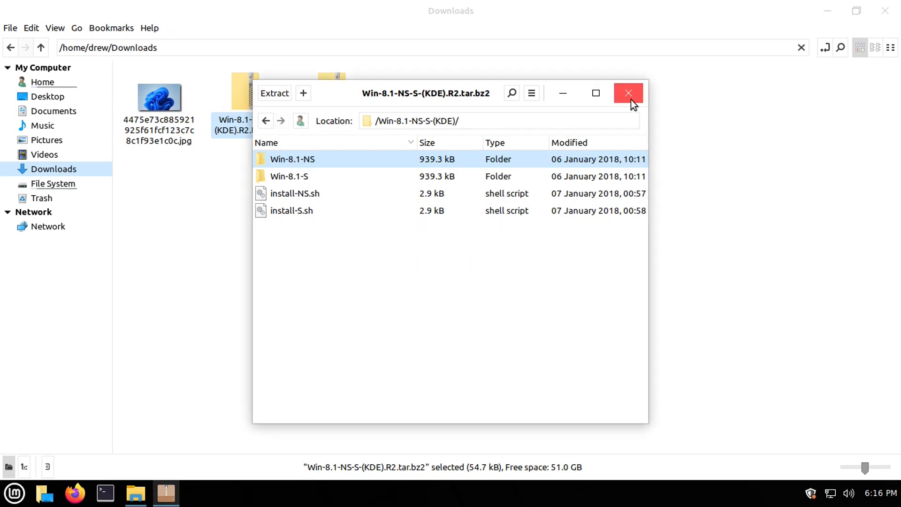
Step: Close the cursor archive and select Win-8.1-NS as the mouse pointer theme
{"action": "left_click", "coordinate": [628, 92]}
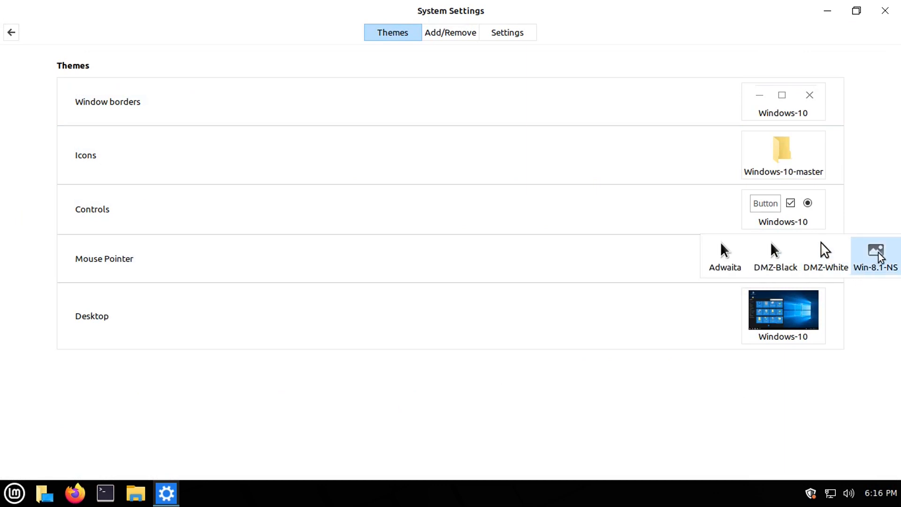
{"action": "left_click", "coordinate": [876, 257]}
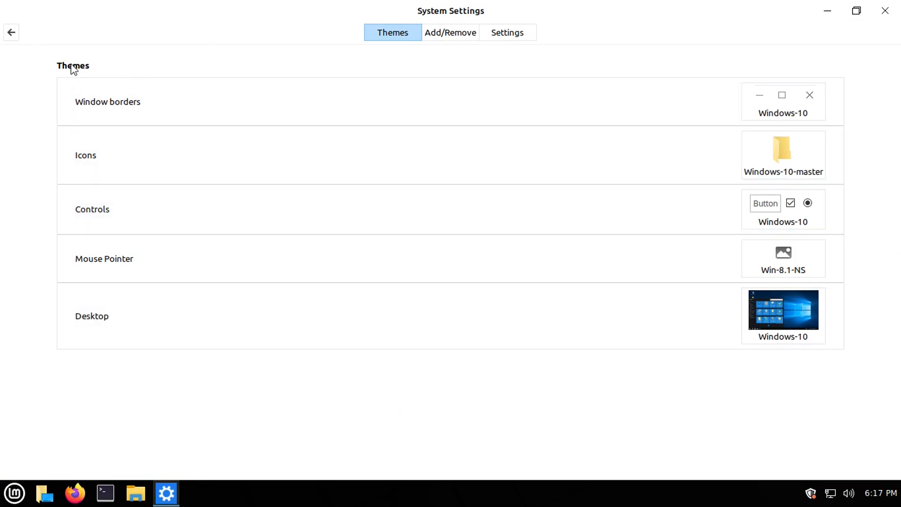
{"action": "left_click", "coordinate": [884, 10]}
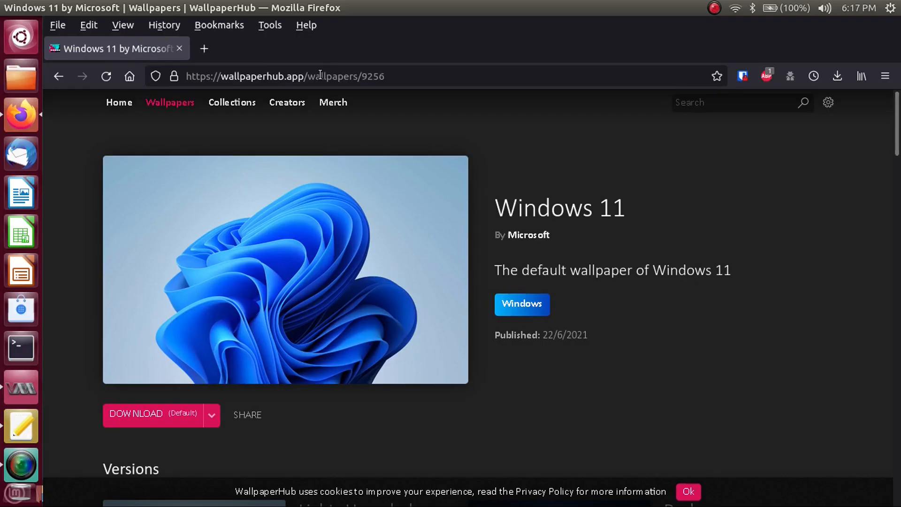
{"action": "mouse_move", "coordinate": [293, 192]}
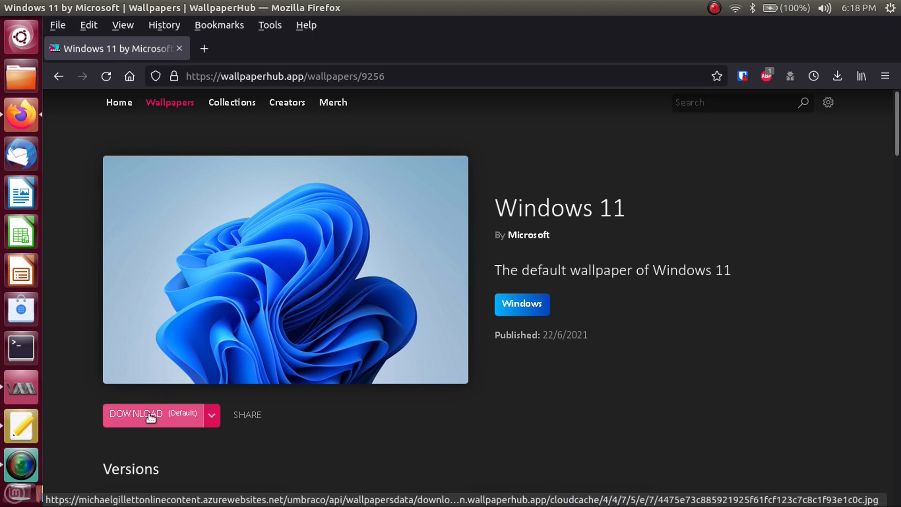
Step: Open the full-size Windows 11 wallpaper and save the image to Downloads
{"action": "left_click", "coordinate": [136, 415]}
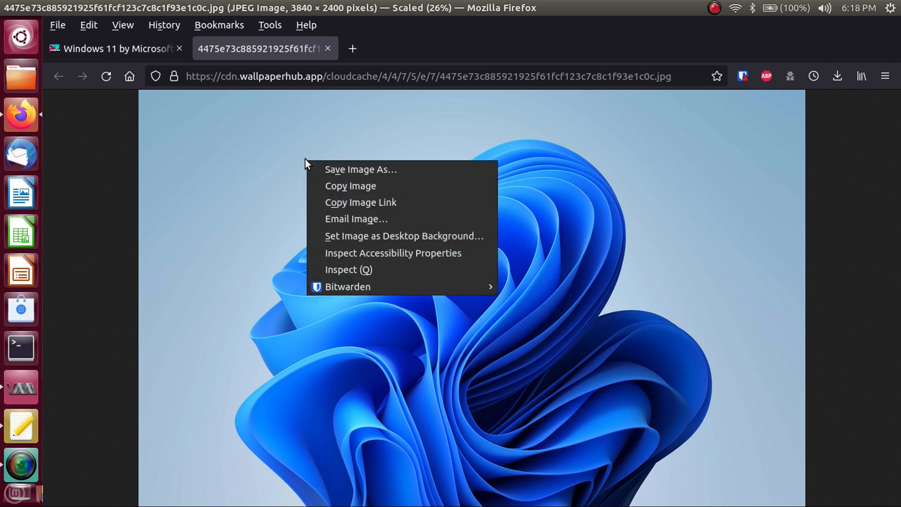
{"action": "left_click", "coordinate": [360, 169]}
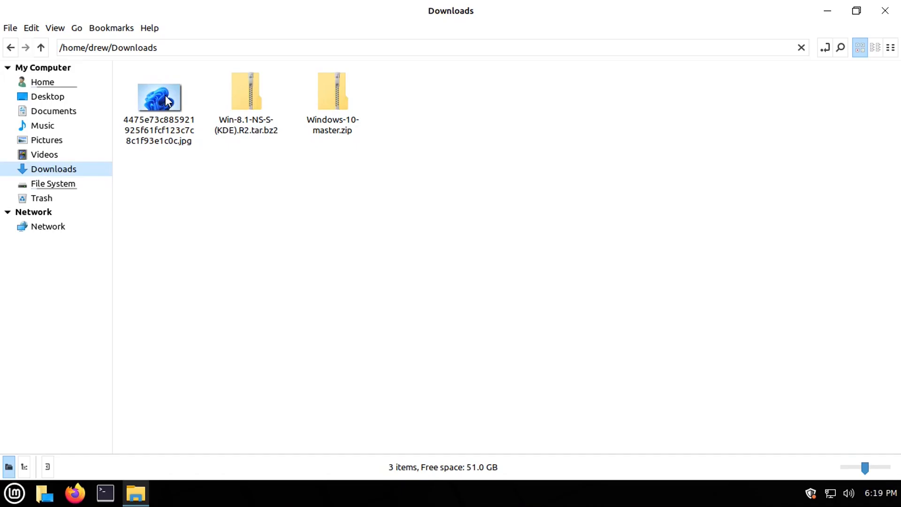
Step: Close the background settings, then set the Windows 11 jpg as wallpaper from its context menu
{"action": "double_click", "coordinate": [158, 97]}
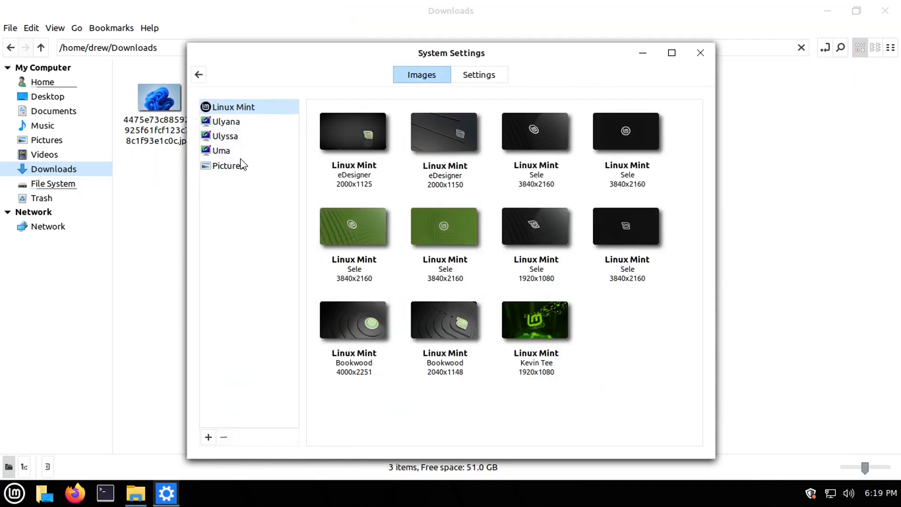
{"action": "left_click", "coordinate": [700, 53]}
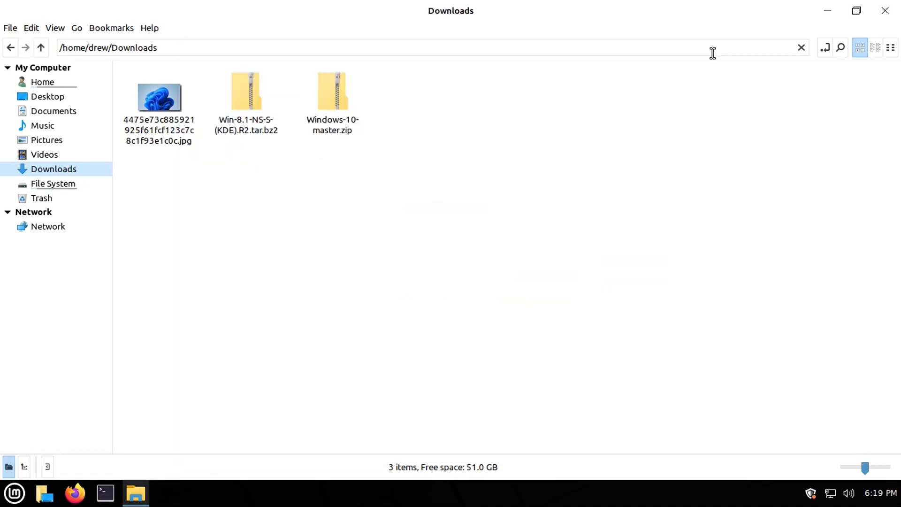
{"action": "right_click", "coordinate": [159, 98]}
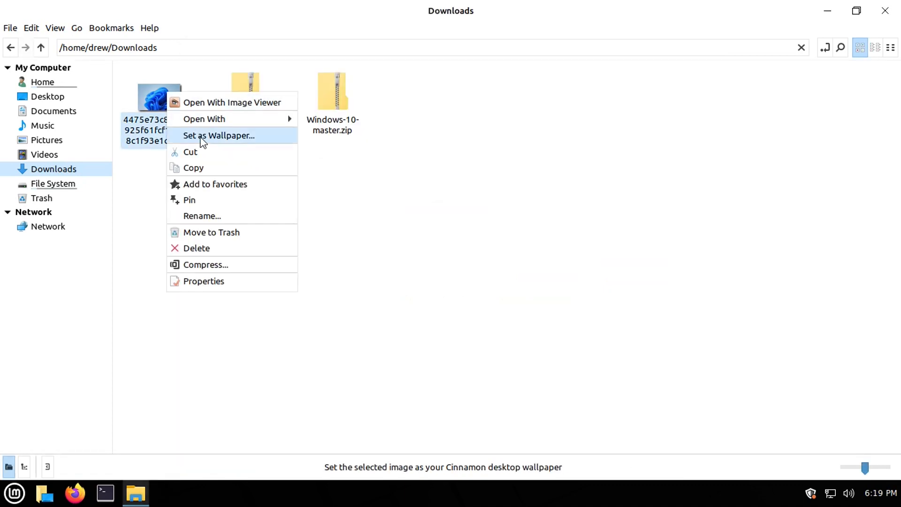
{"action": "left_click", "coordinate": [218, 135]}
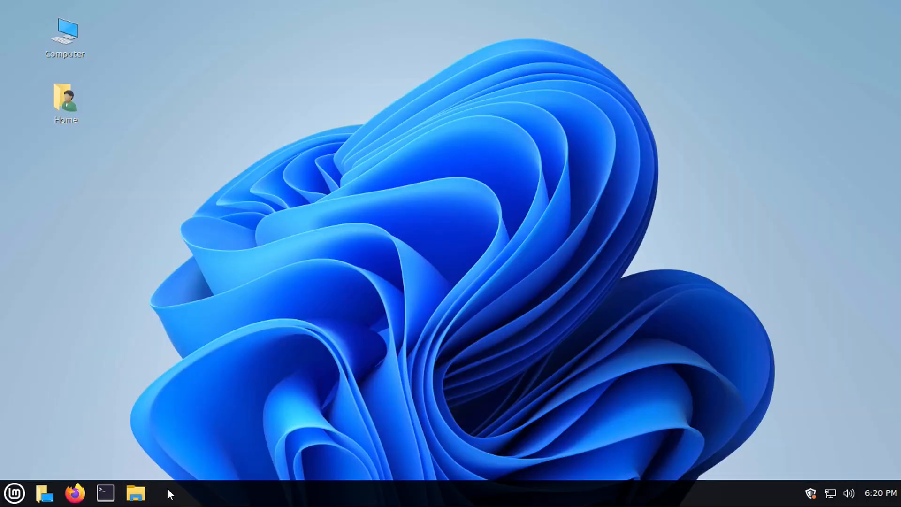
{"action": "mouse_move", "coordinate": [238, 494]}
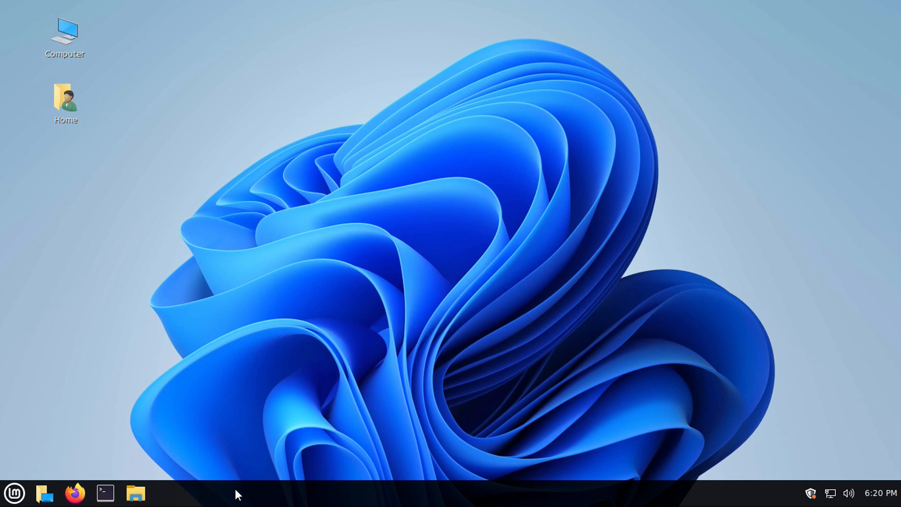
Step: Enable panel edit mode, centre the taskbar launchers, and close Panel Settings
{"action": "right_click", "coordinate": [236, 493]}
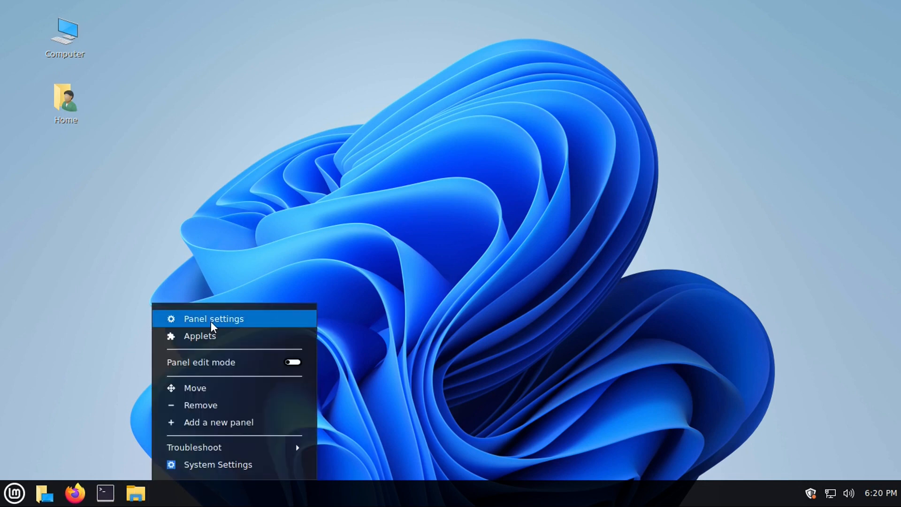
{"action": "left_click", "coordinate": [213, 318]}
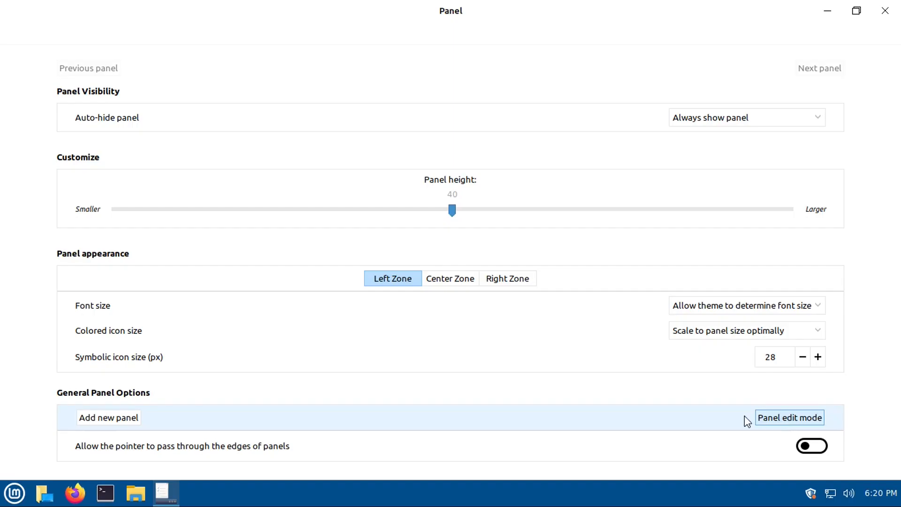
{"action": "left_click", "coordinate": [789, 418]}
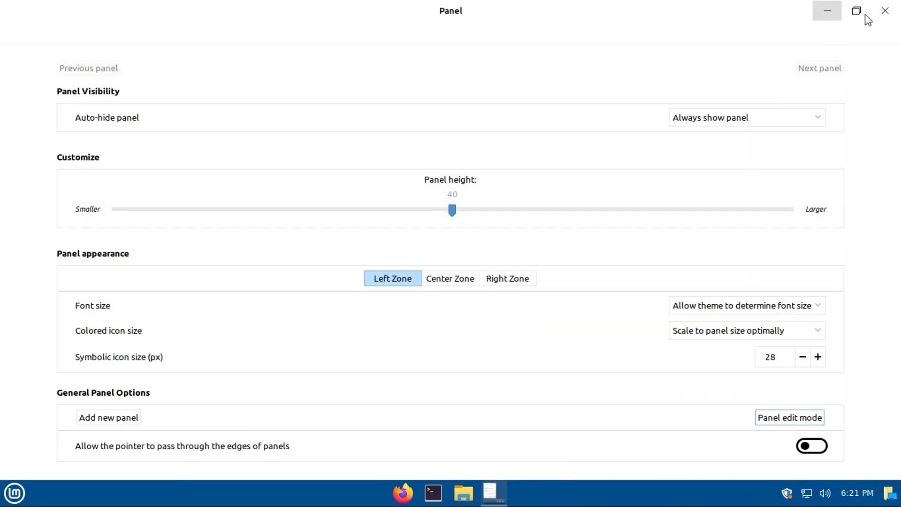
{"action": "left_click", "coordinate": [884, 10]}
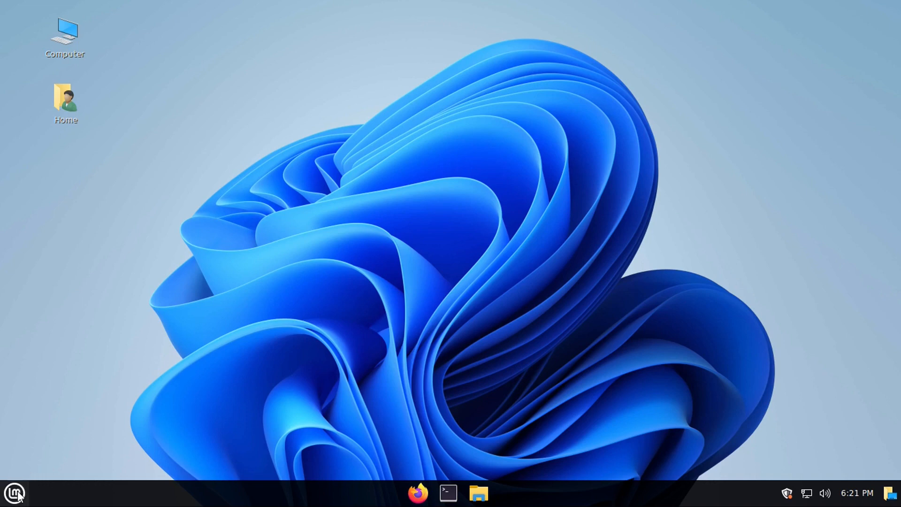
{"action": "mouse_move", "coordinate": [92, 441]}
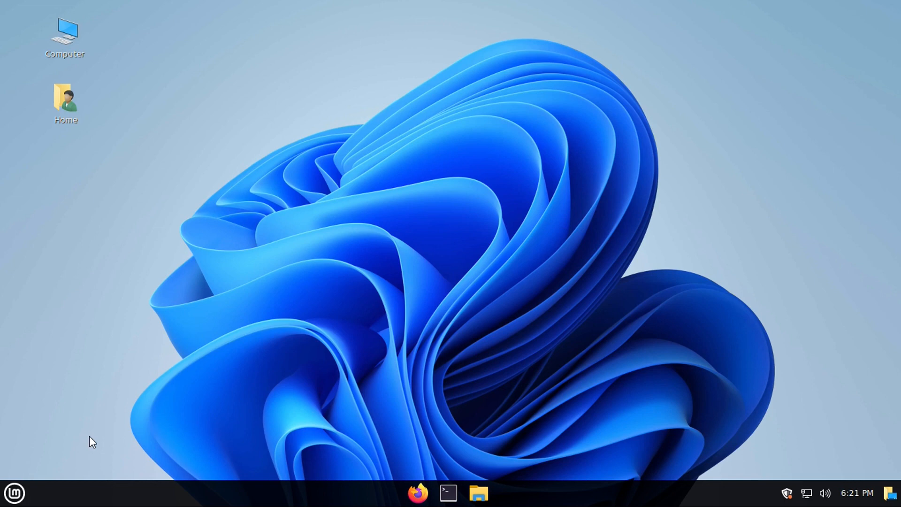
{"action": "mouse_move", "coordinate": [14, 493]}
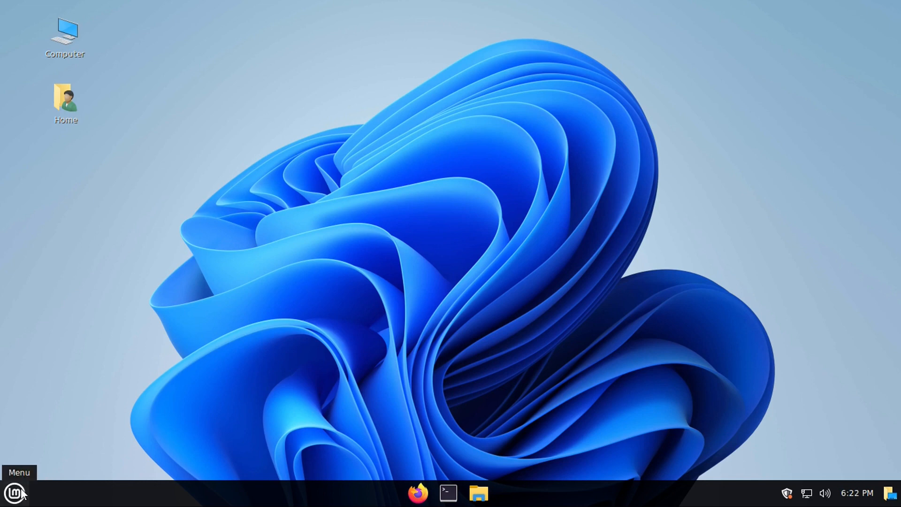
{"action": "mouse_move", "coordinate": [137, 408]}
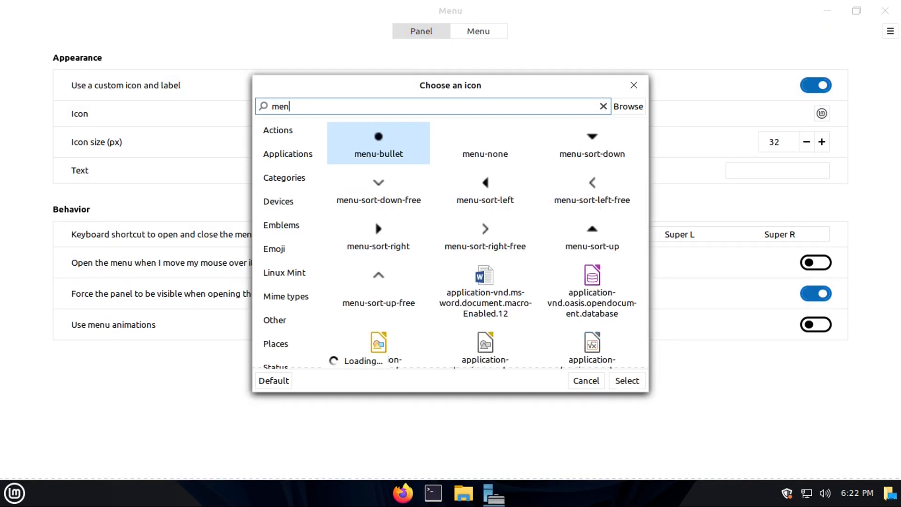
Step: Search the icon picker for 'menu' and set gnome-main-menu as the Menu applet icon
{"action": "type", "text": "u"}
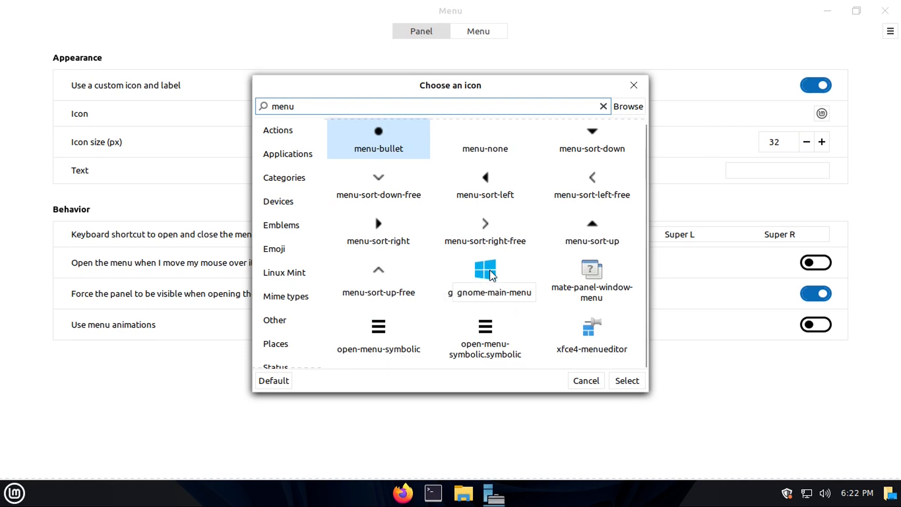
{"action": "mouse_move", "coordinate": [435, 269]}
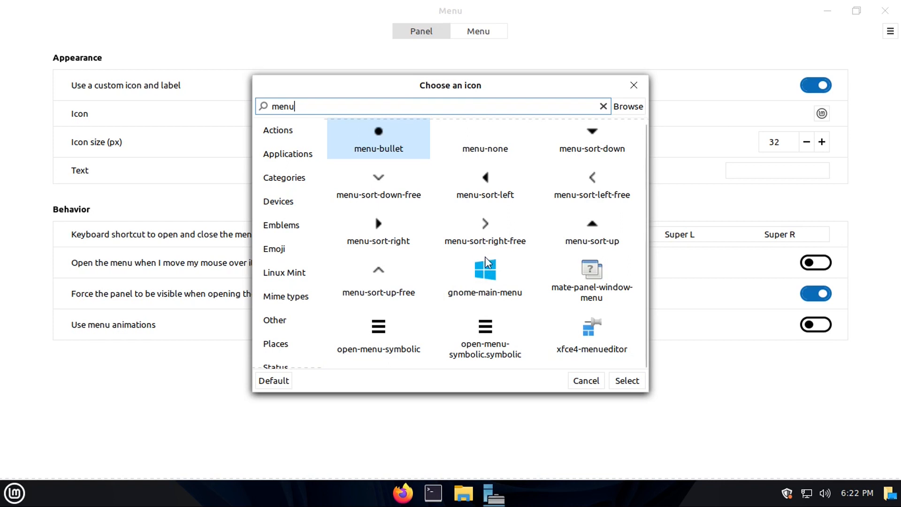
{"action": "mouse_move", "coordinate": [484, 269]}
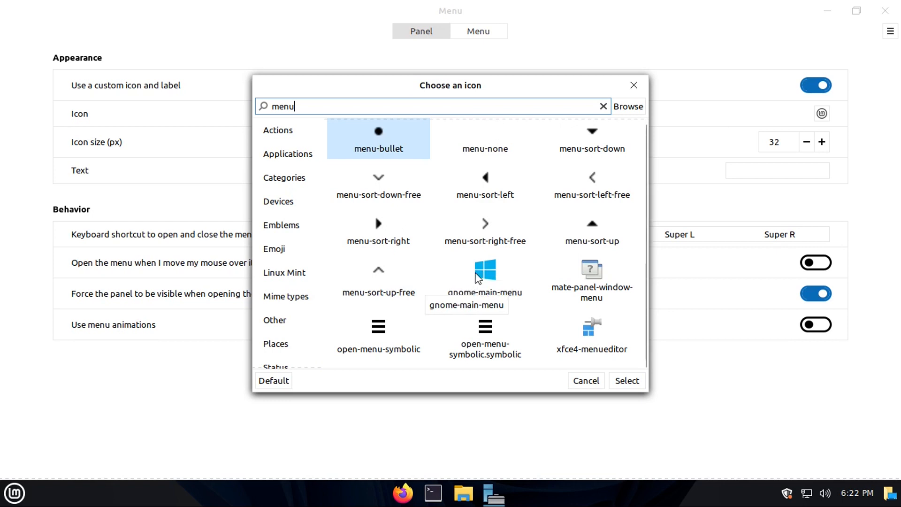
{"action": "left_click", "coordinate": [625, 381]}
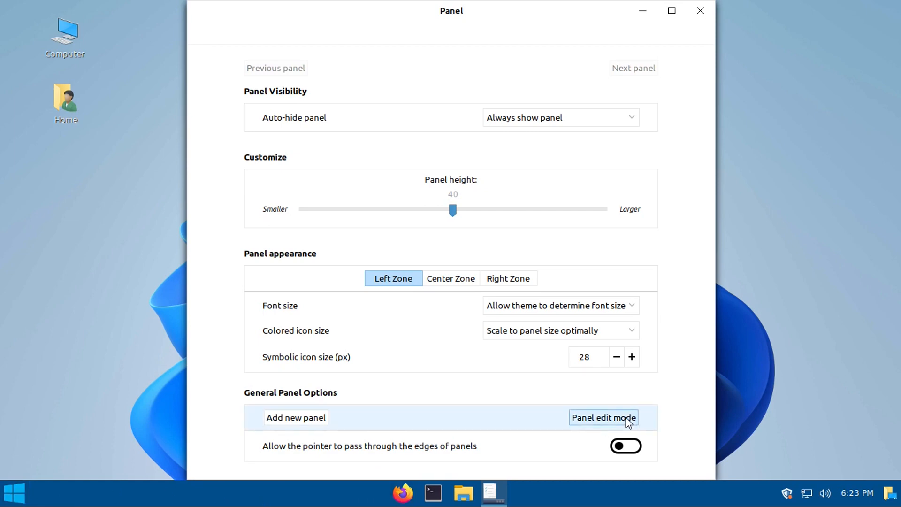
Step: Move the Windows-logo menu button into the panel's centre zone, then log back in at the login screen
{"action": "left_click", "coordinate": [603, 418]}
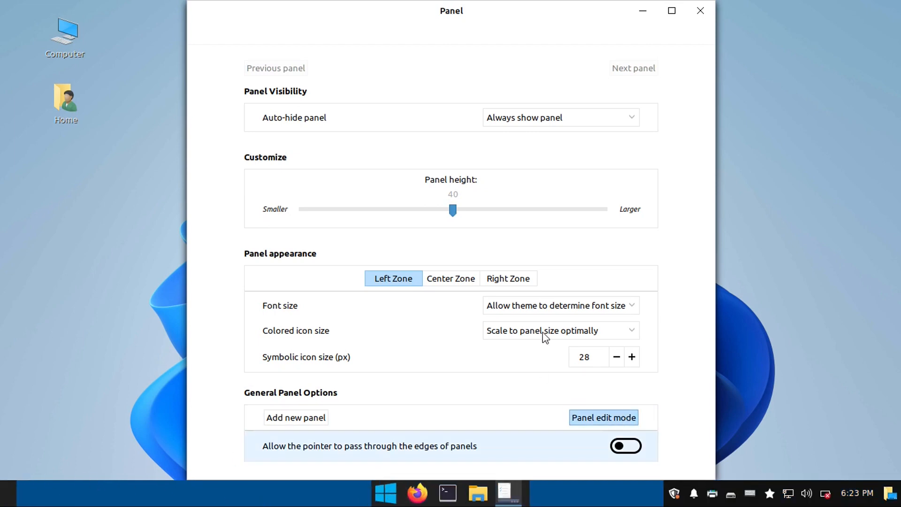
{"action": "left_click", "coordinate": [700, 10]}
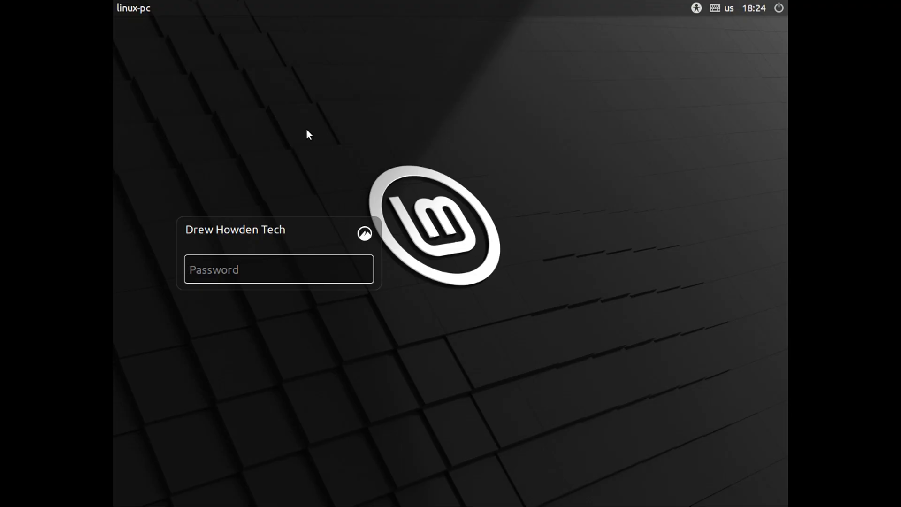
{"action": "left_click", "coordinate": [279, 269]}
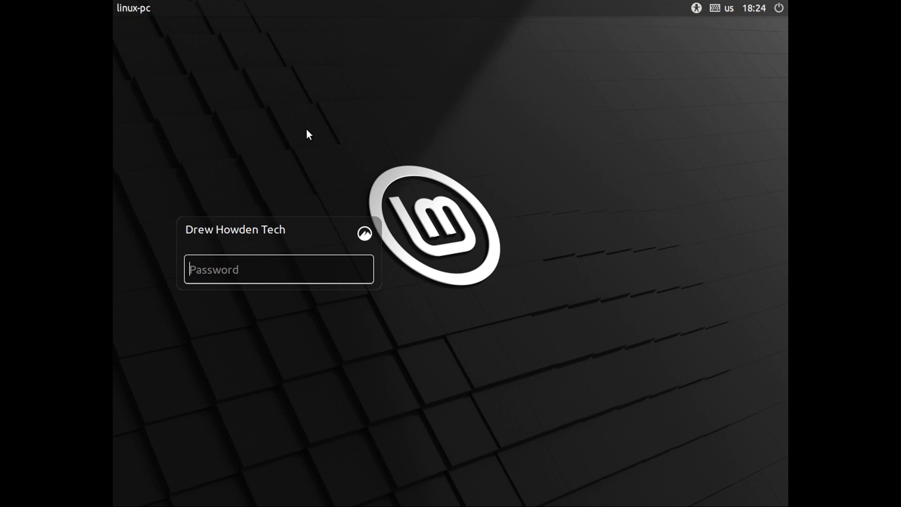